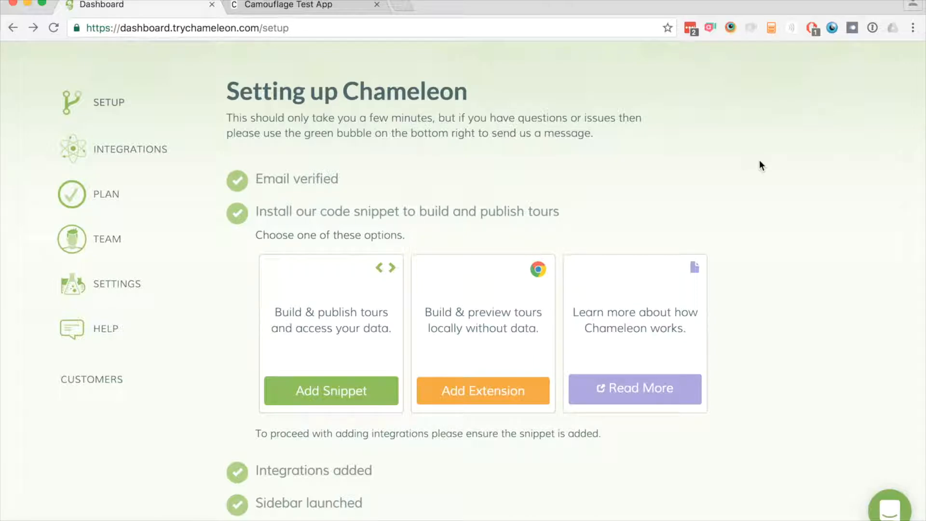
mouse_move(632, 199)
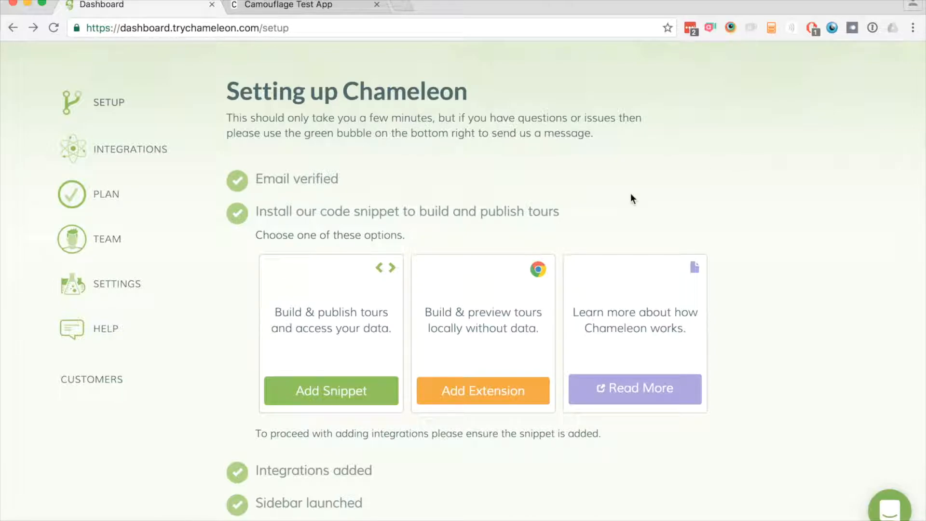
mouse_move(622, 197)
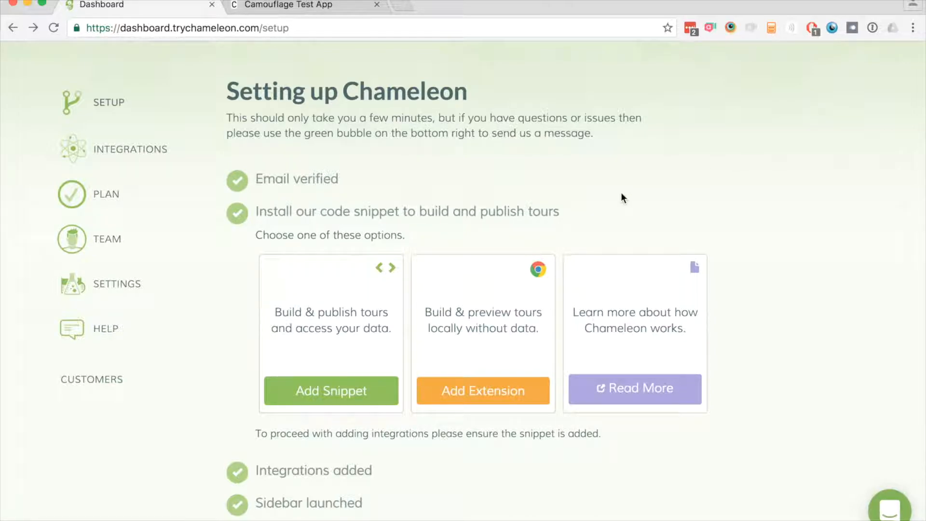
mouse_move(303, 323)
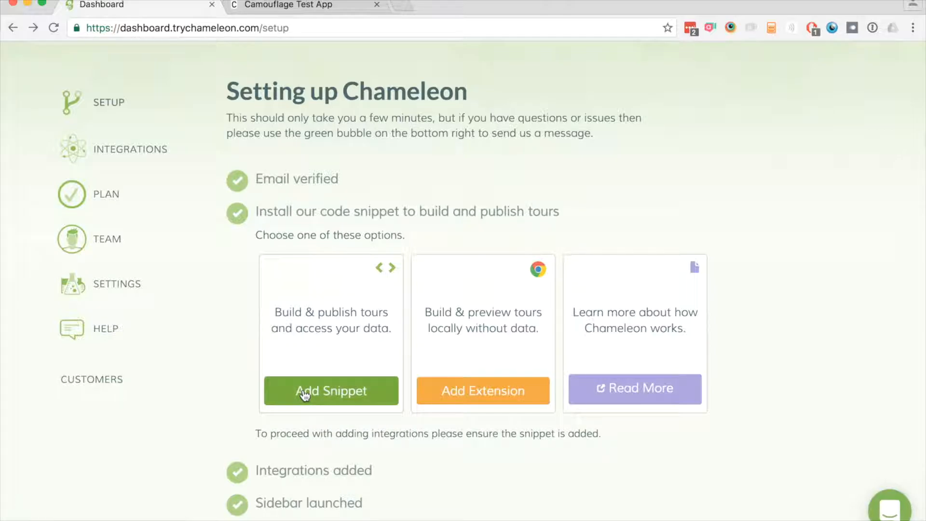
Step: Reveal Chameleon's manual-install code snippet and copy it to the clipboard
left_click(331, 390)
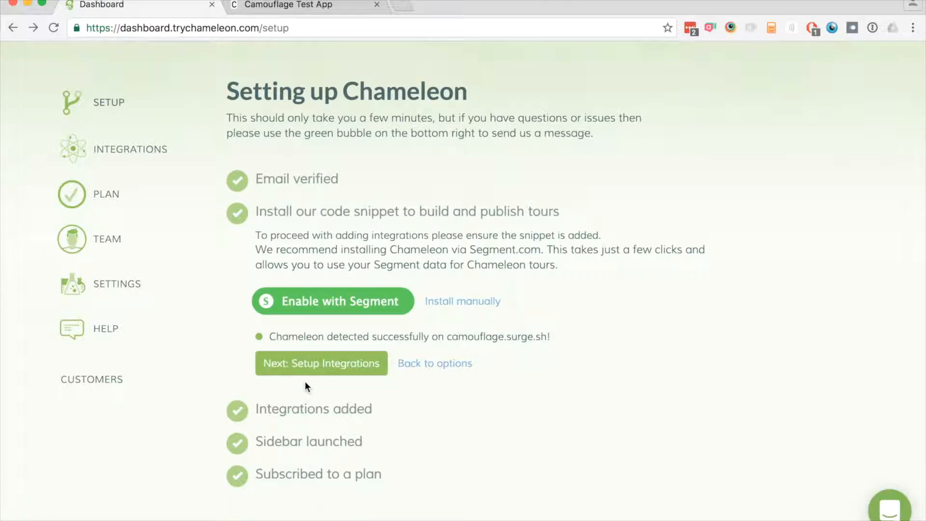
mouse_move(338, 311)
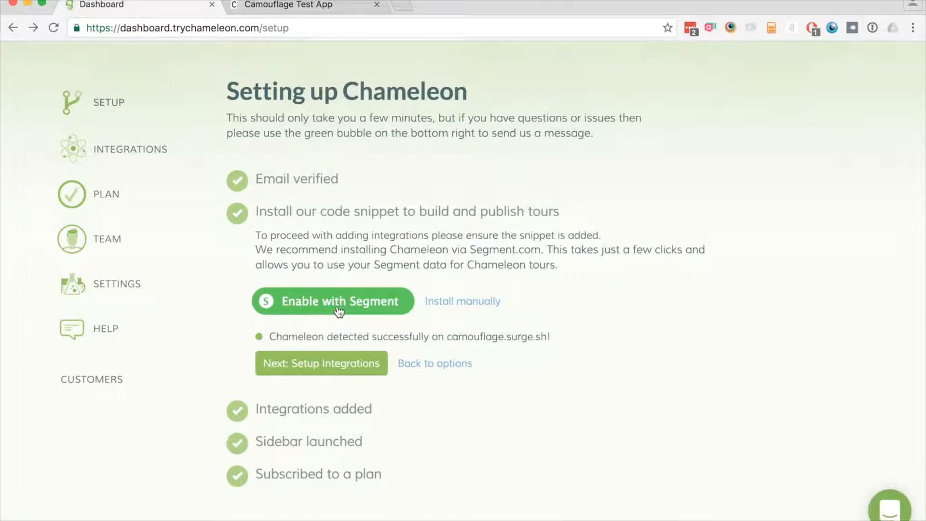
mouse_move(463, 307)
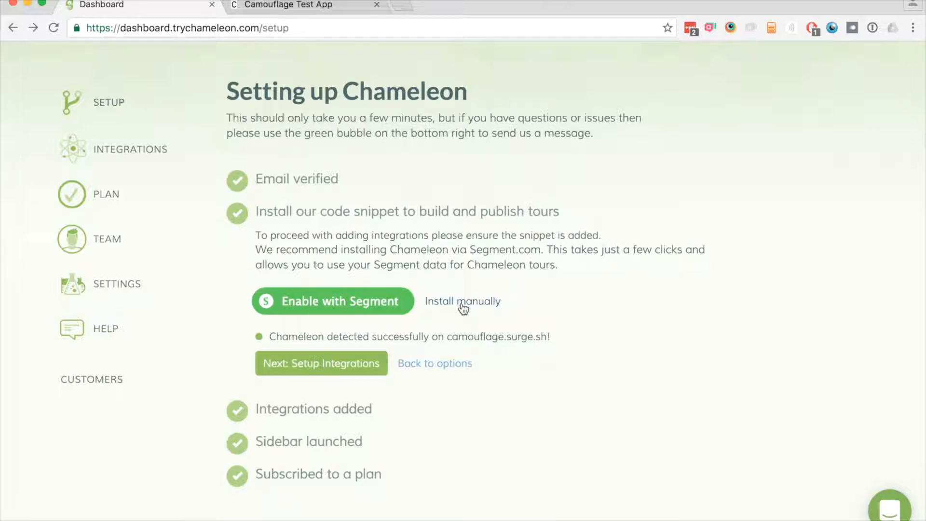
left_click(462, 301)
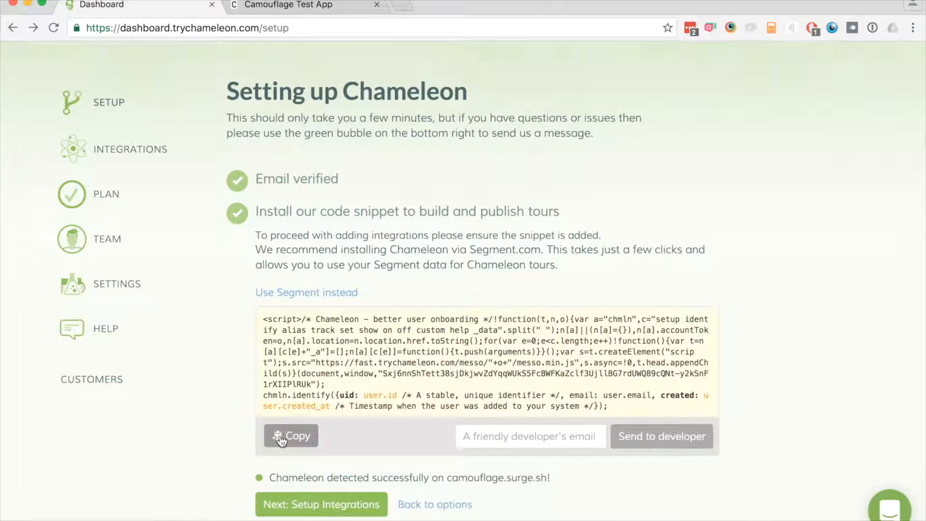
left_click(290, 436)
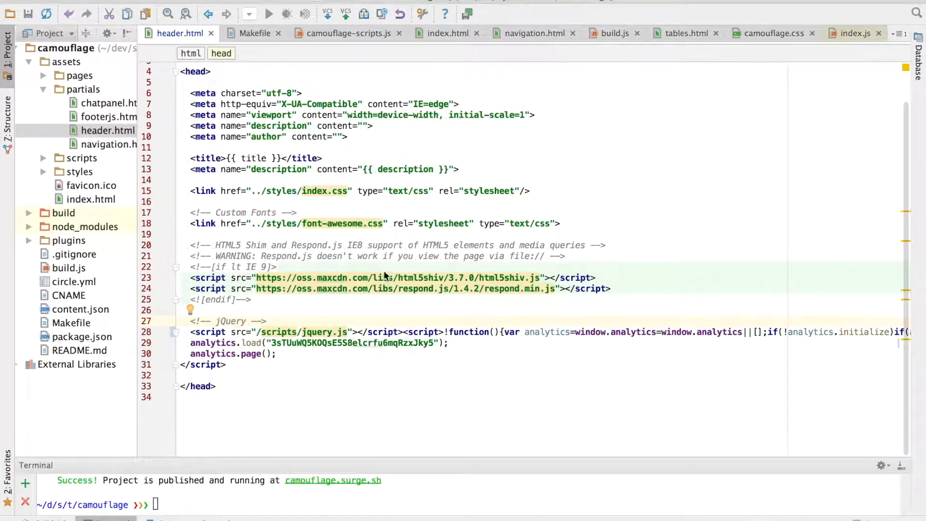
Step: Paste the Chameleon snippet into header.html's head, above the jQuery script comment
left_click(274, 310)
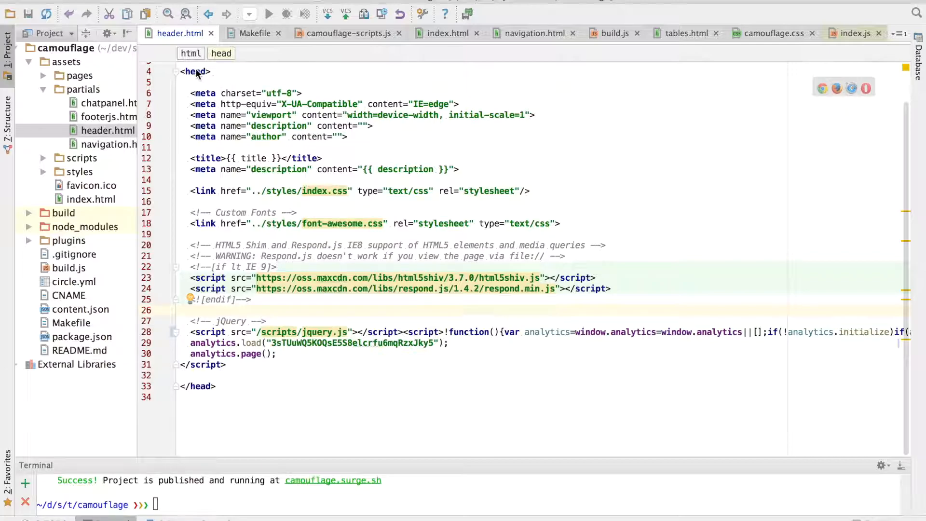
mouse_move(236, 302)
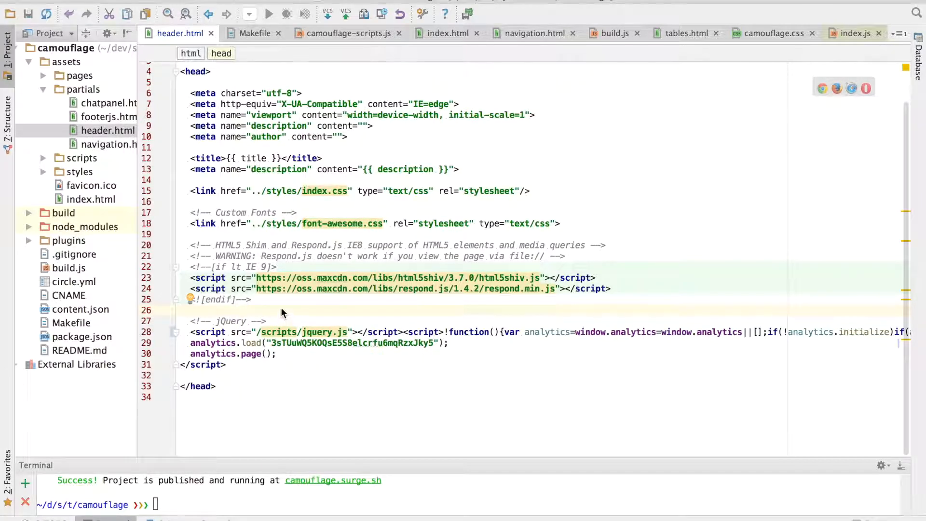
right_click(283, 311)
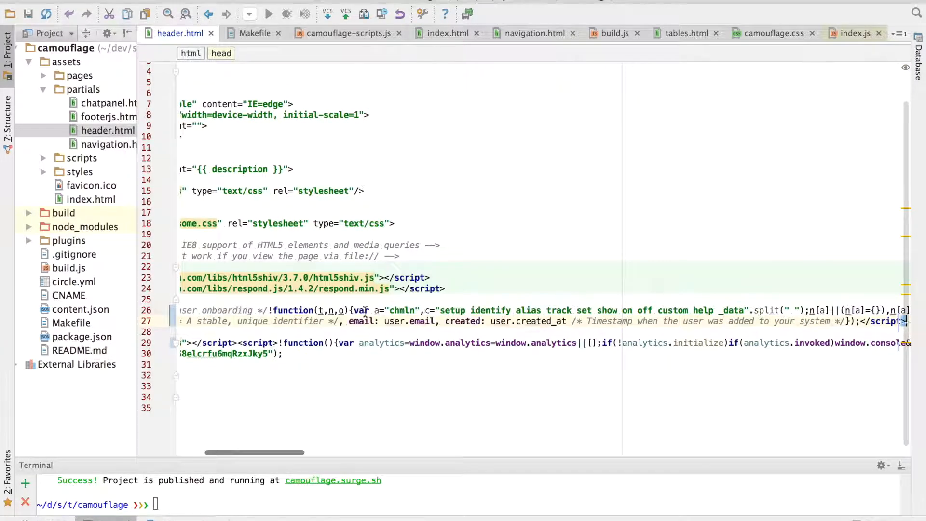
scroll("left", 3)
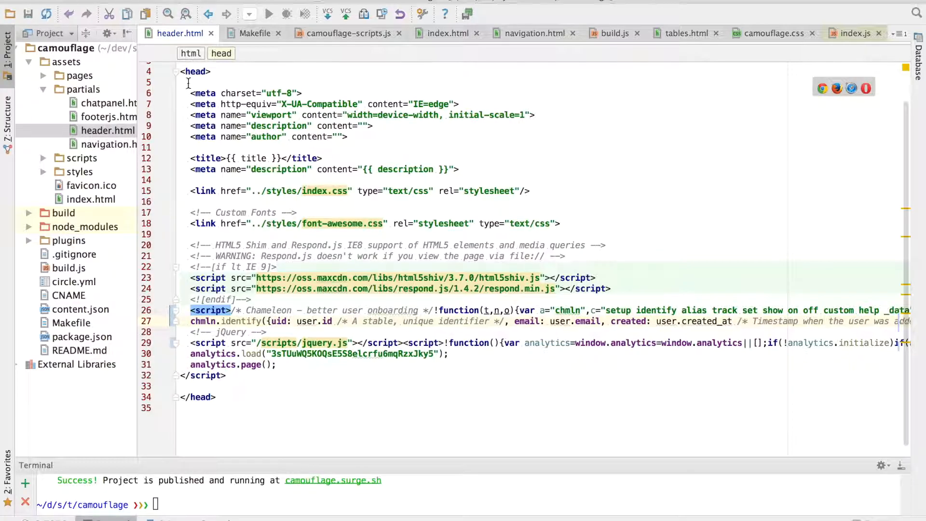
mouse_move(266, 289)
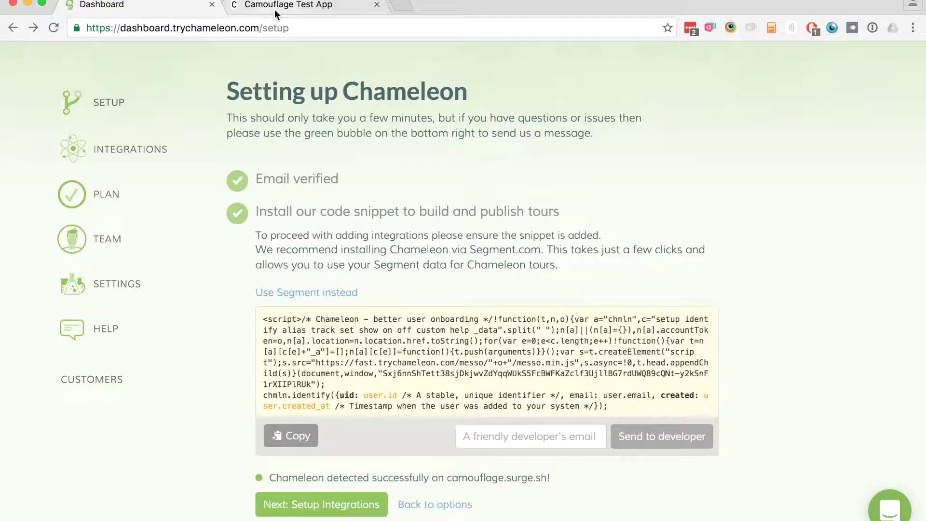
Step: Reload the Chameleon dashboard and expand the sidebar step showing camouflage.surge.sh detected
left_click(289, 4)
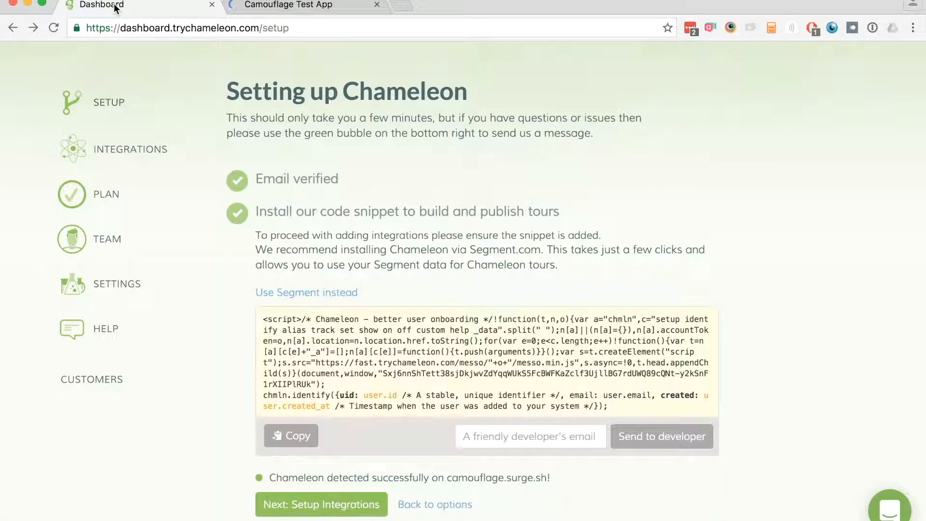
left_click(53, 28)
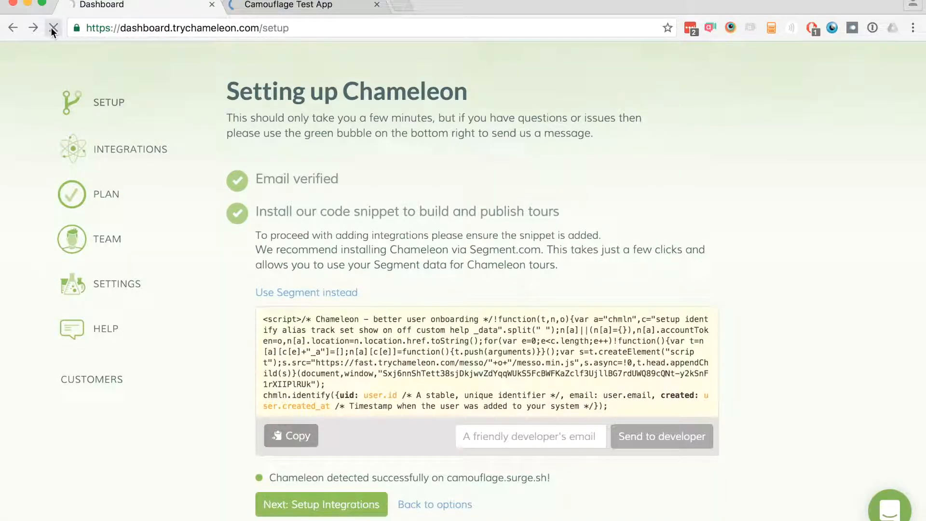
left_click(52, 28)
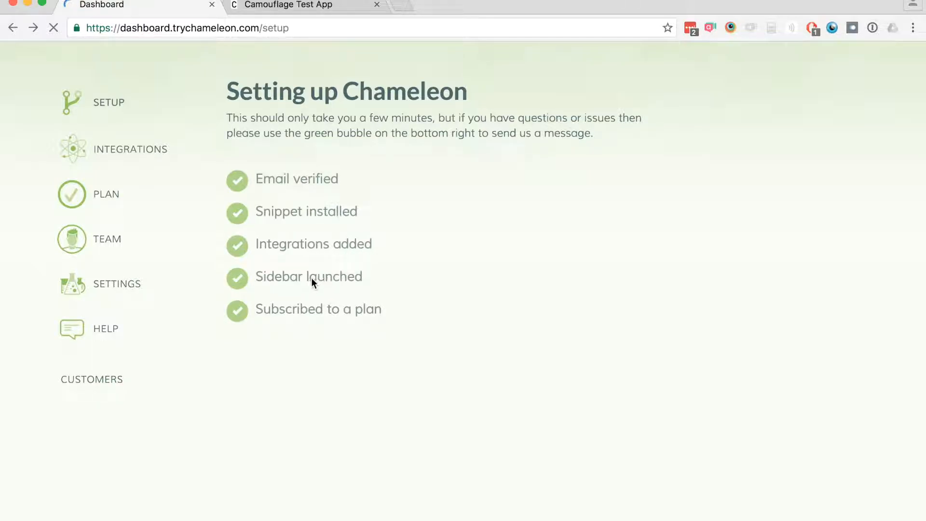
left_click(308, 277)
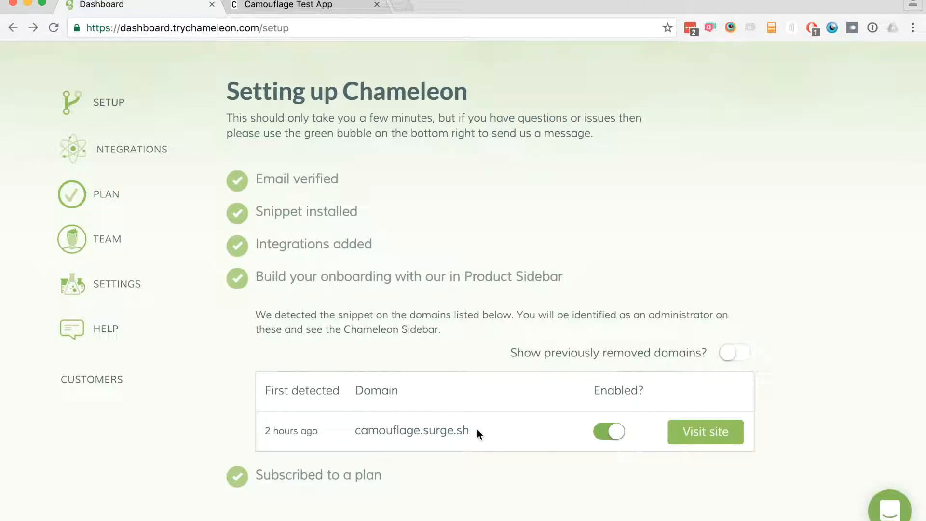
mouse_move(496, 428)
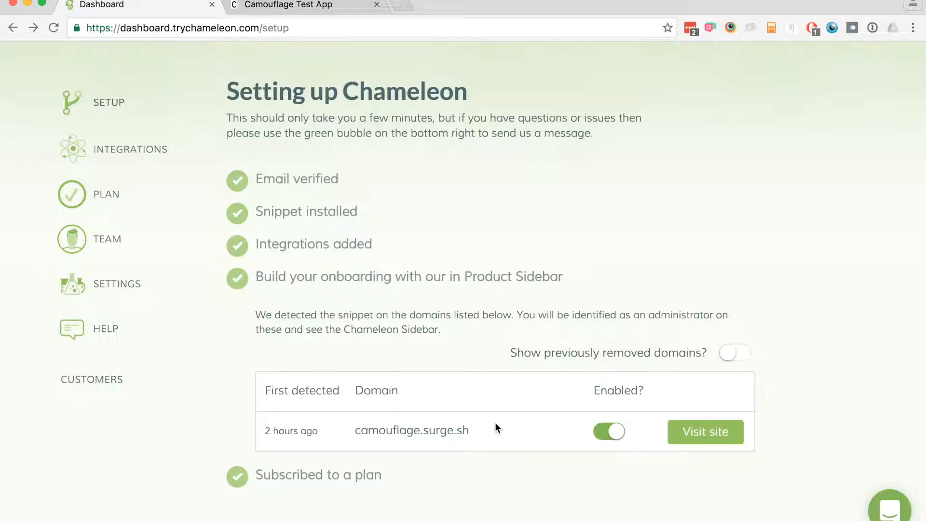
Step: Start a new tour in the Camouflage app's Chameleon sidebar and check the console
left_click(705, 432)
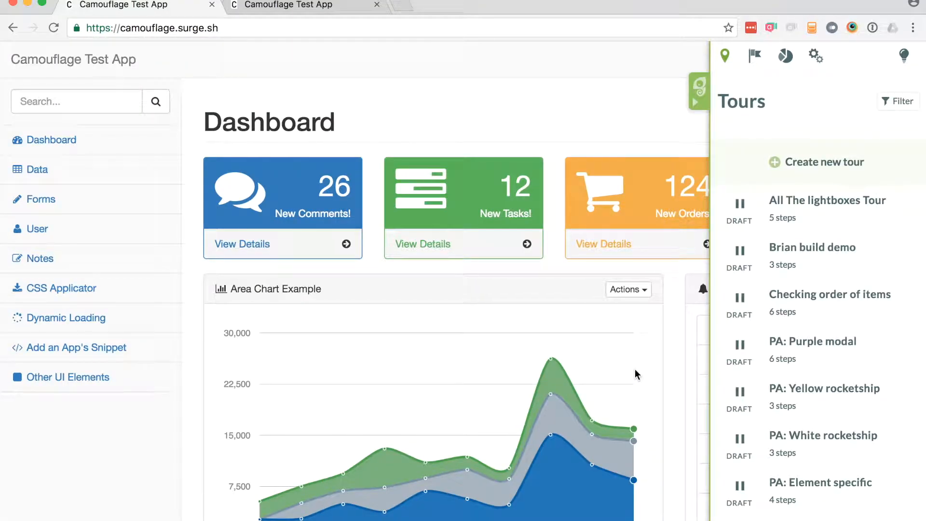
mouse_move(719, 236)
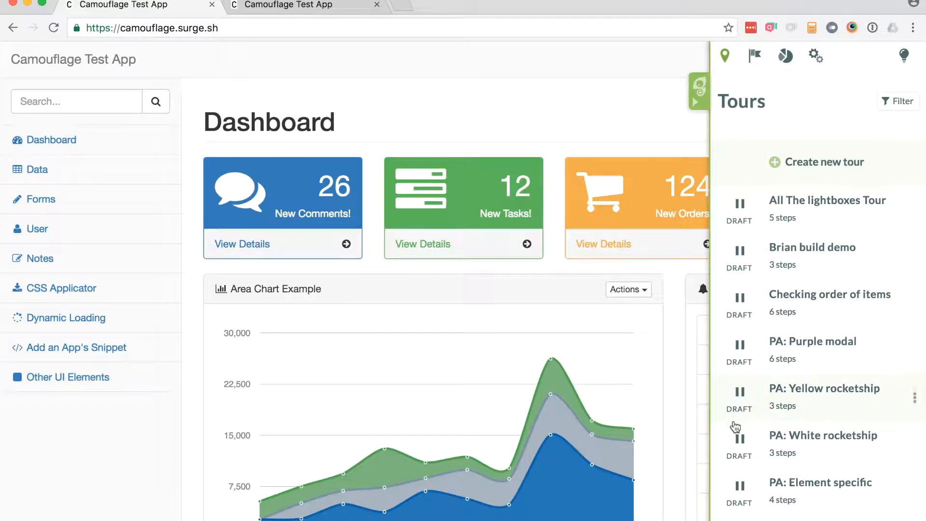
mouse_move(735, 201)
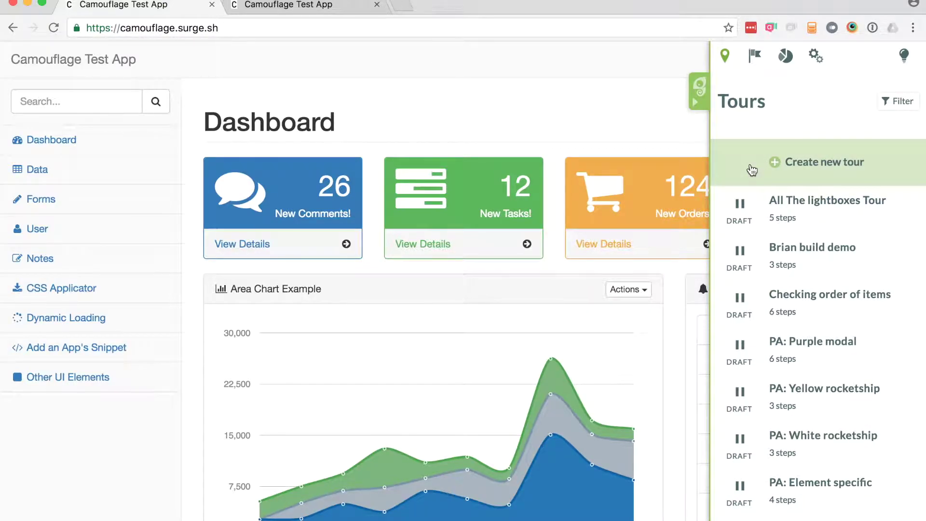
left_click(824, 162)
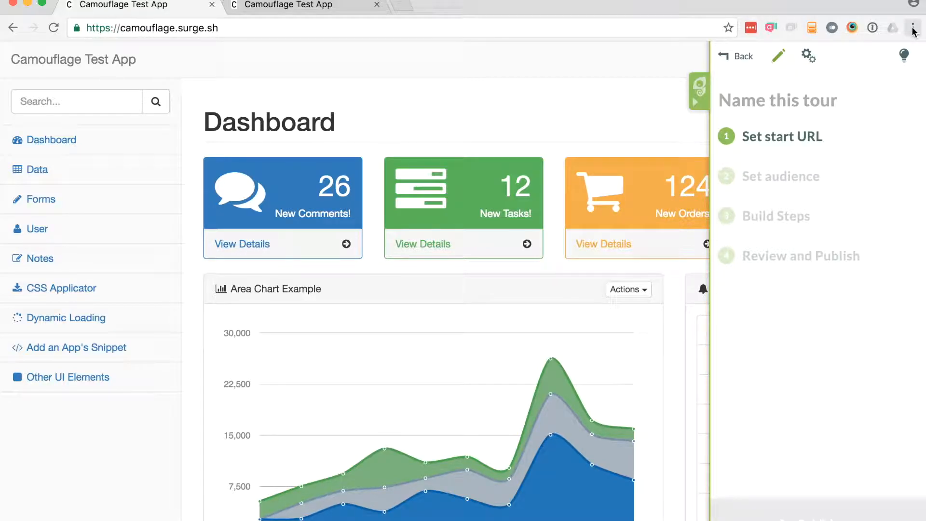
left_click(913, 28)
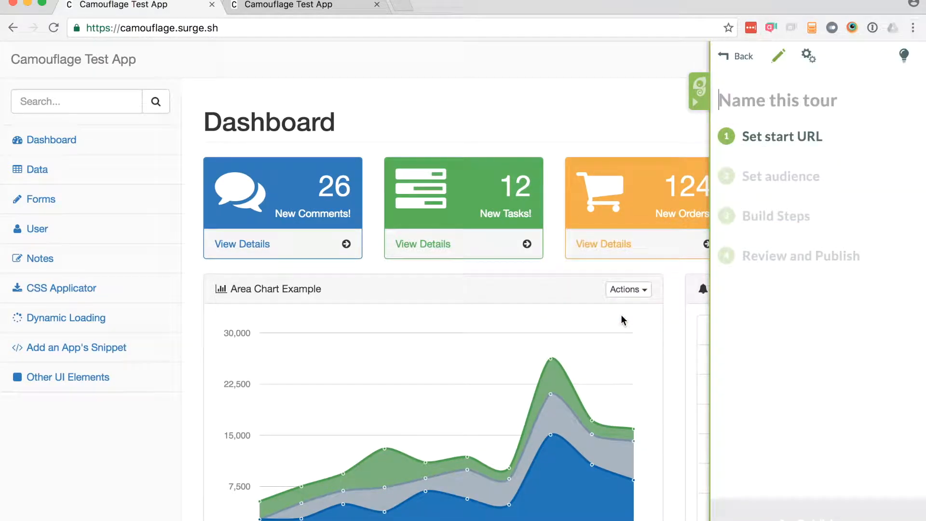
key("F12")
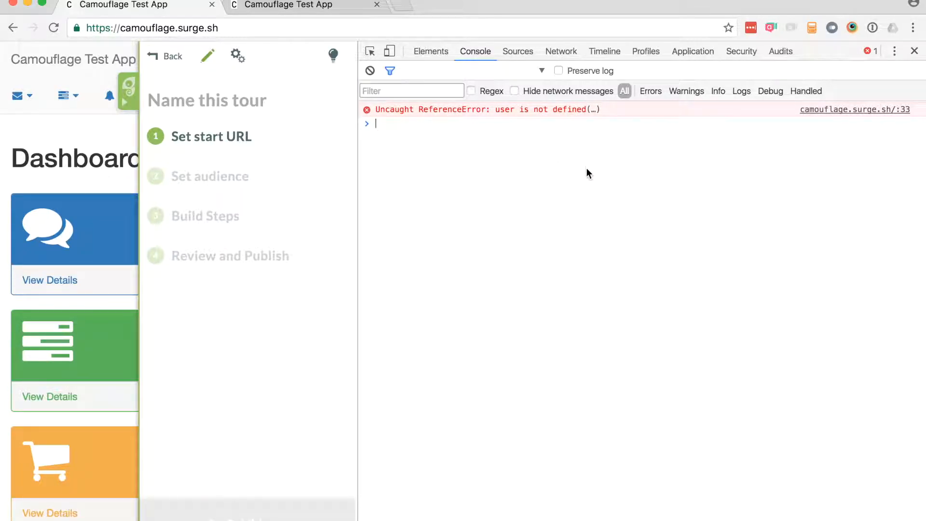
mouse_move(570, 187)
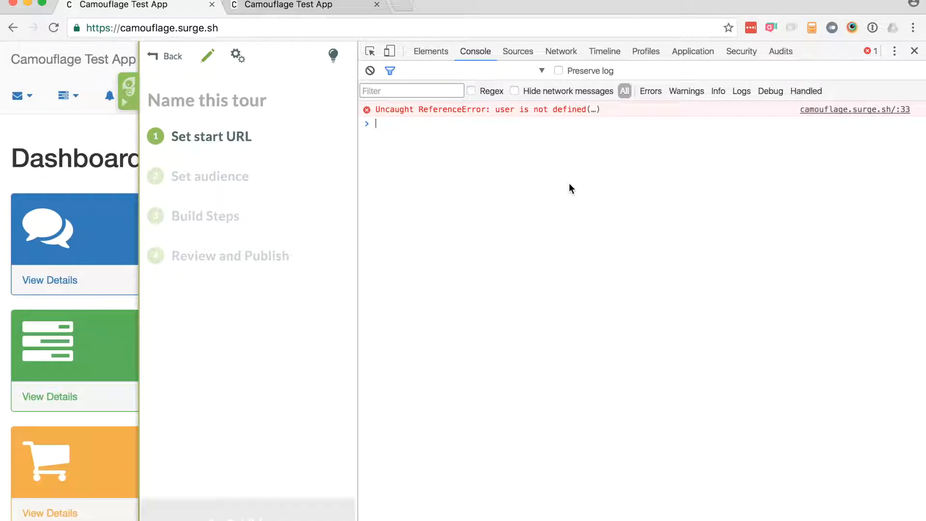
mouse_move(378, 248)
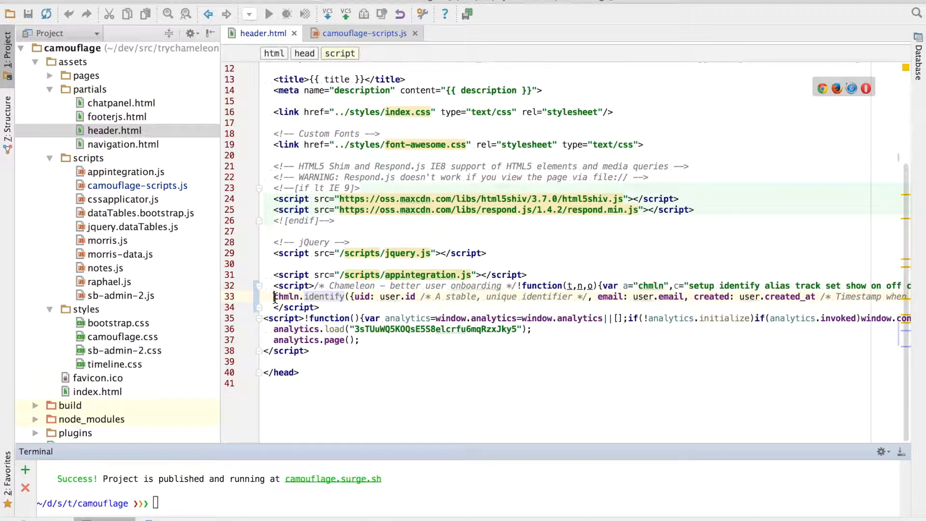
Step: Change 'user' to 'userdata' for the uid, email and created_at values in chmln.identify
double_click(289, 297)
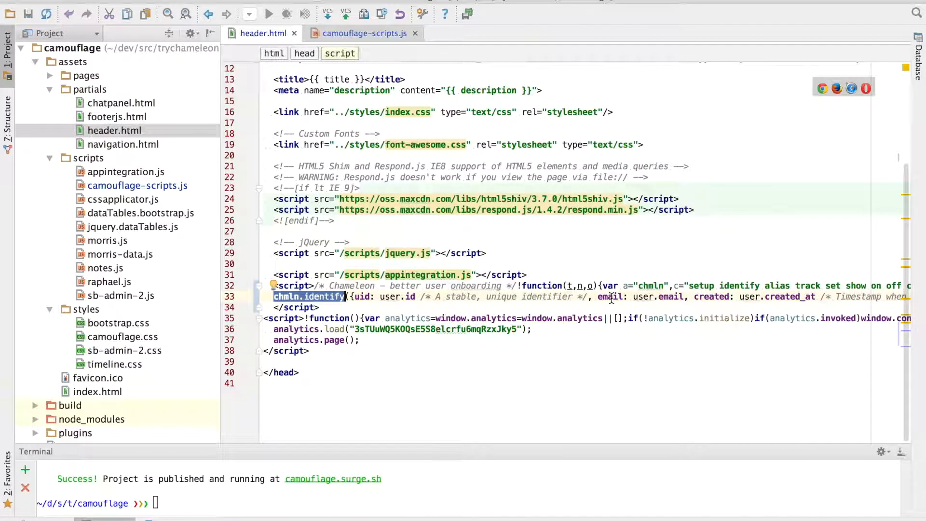
mouse_move(706, 296)
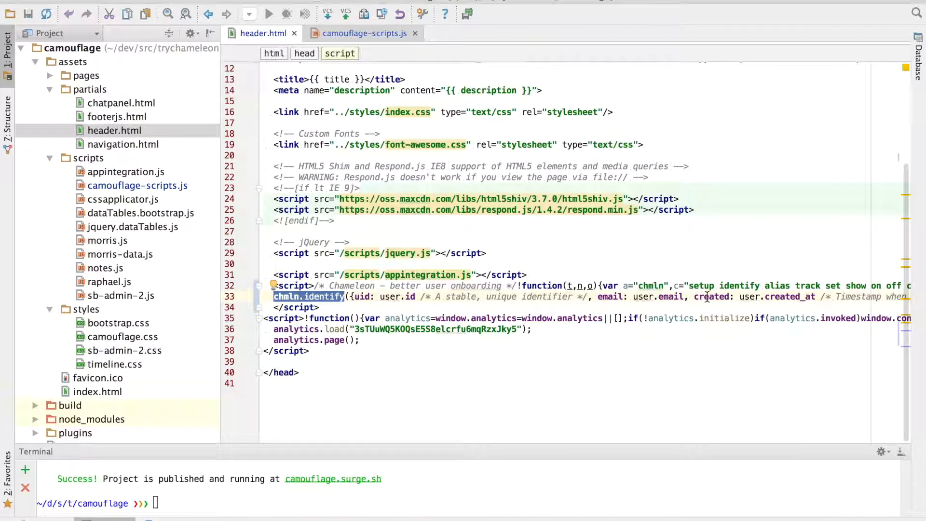
mouse_move(529, 301)
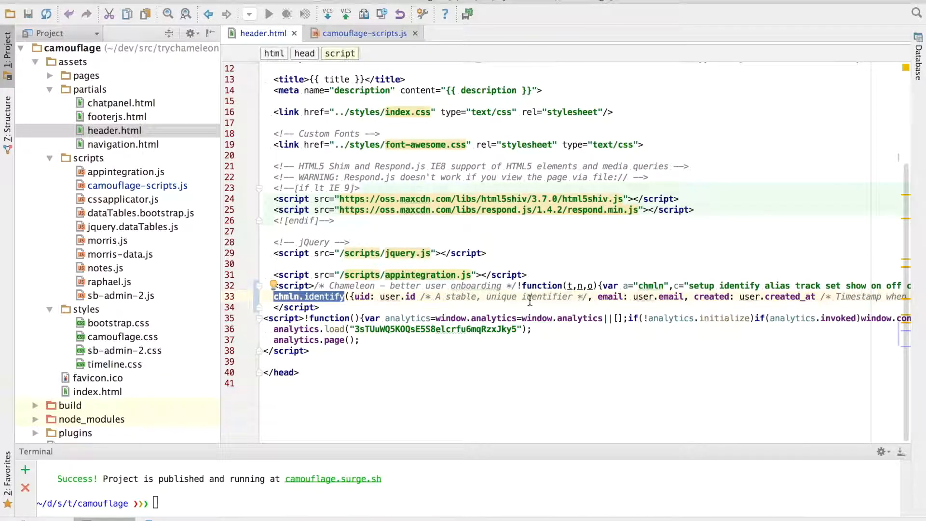
double_click(389, 297)
type("data")
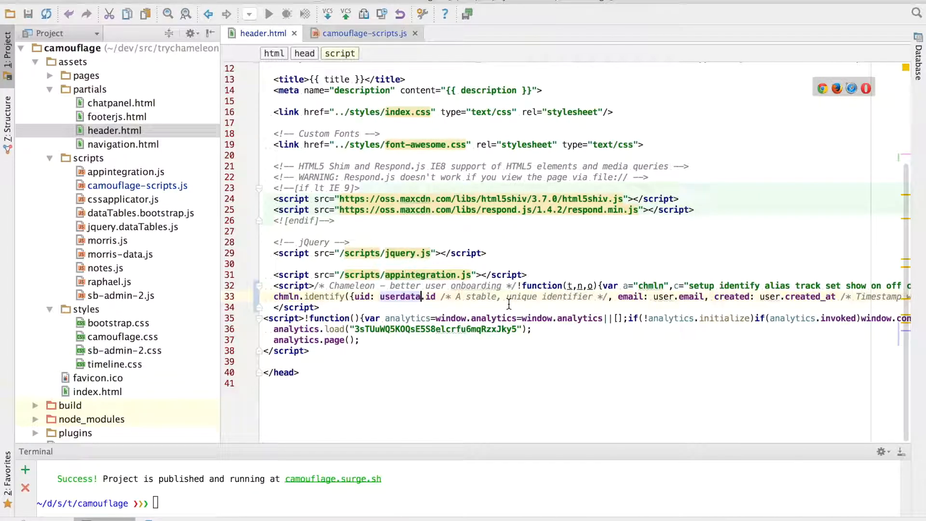
double_click(662, 297)
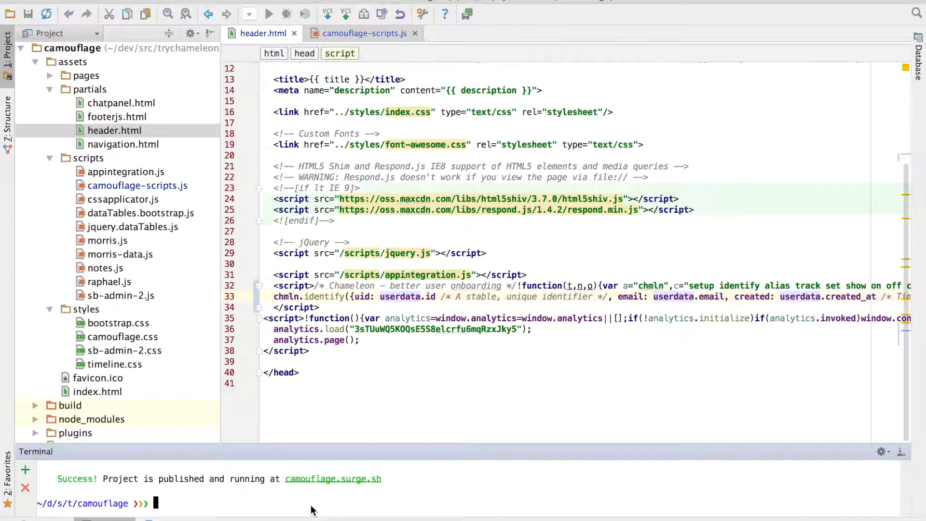
mouse_move(221, 492)
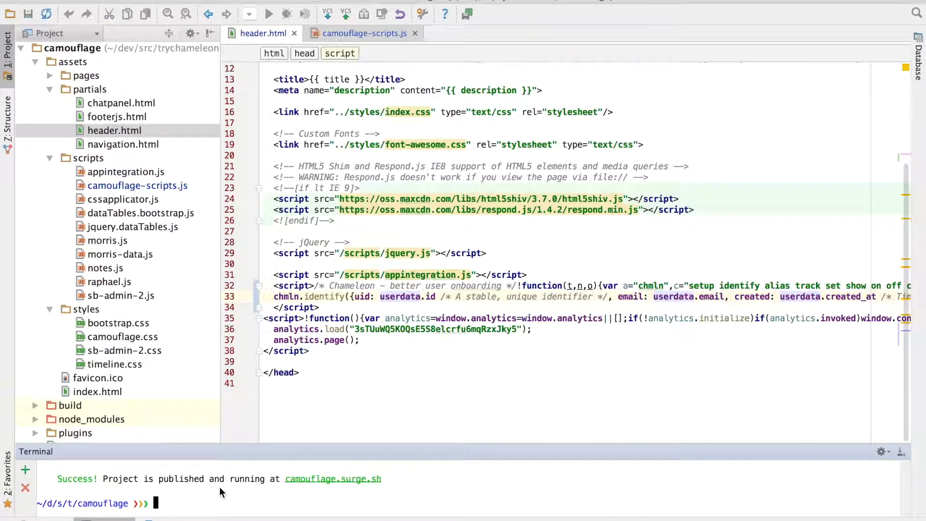
Step: Run 'make deploy' in the IDE terminal to publish the updated header
type("make deploy")
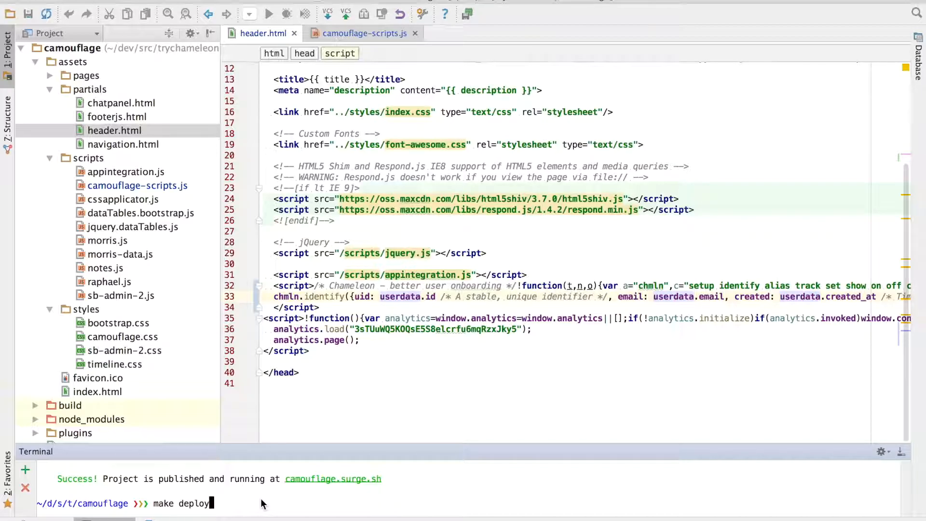
key("Return")
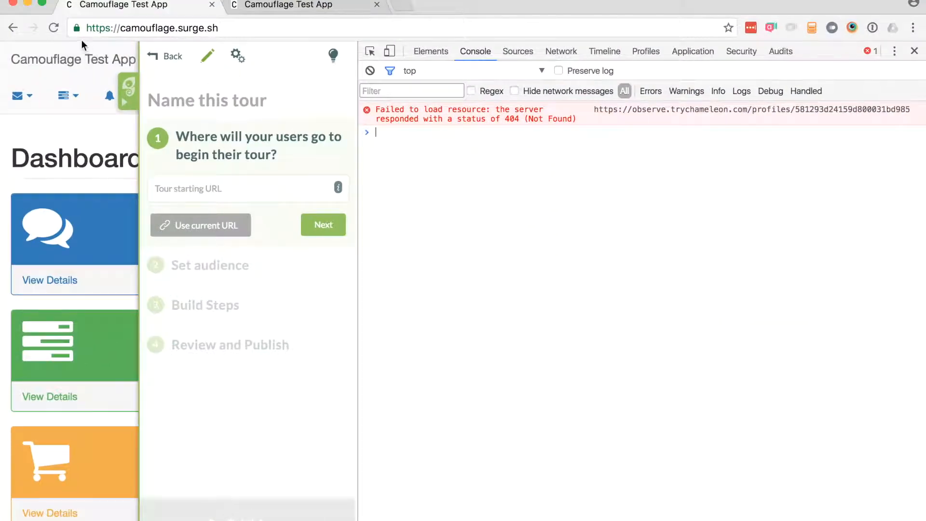
Step: Reload camouflage.surge.sh and confirm the DevTools console shows no errors
left_click(52, 28)
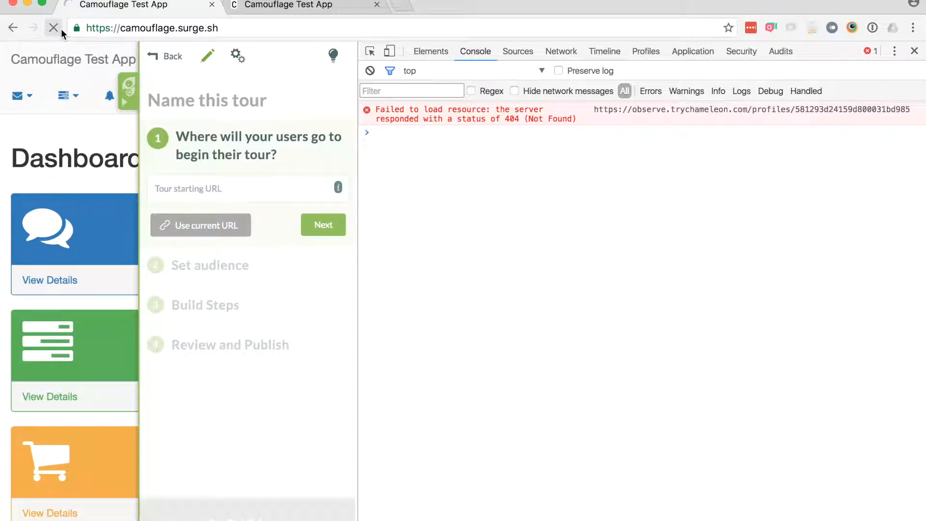
left_click(52, 28)
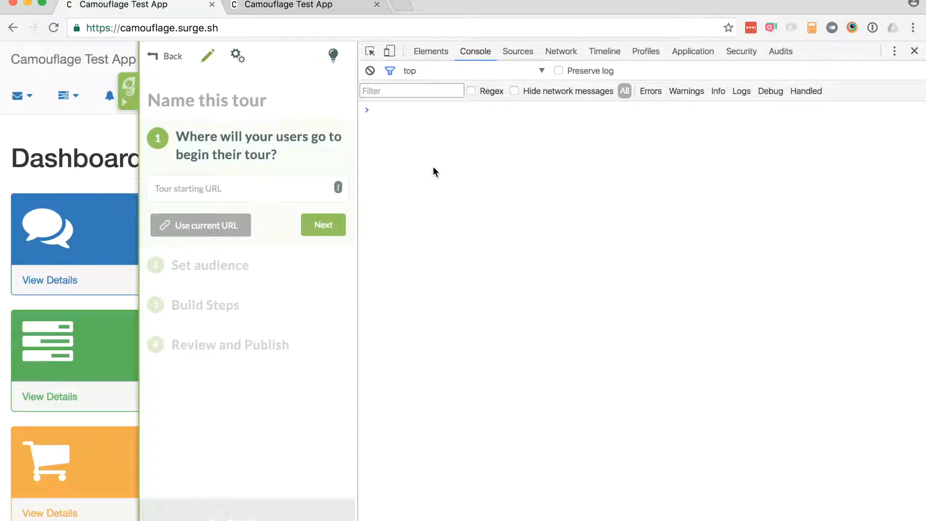
mouse_move(457, 140)
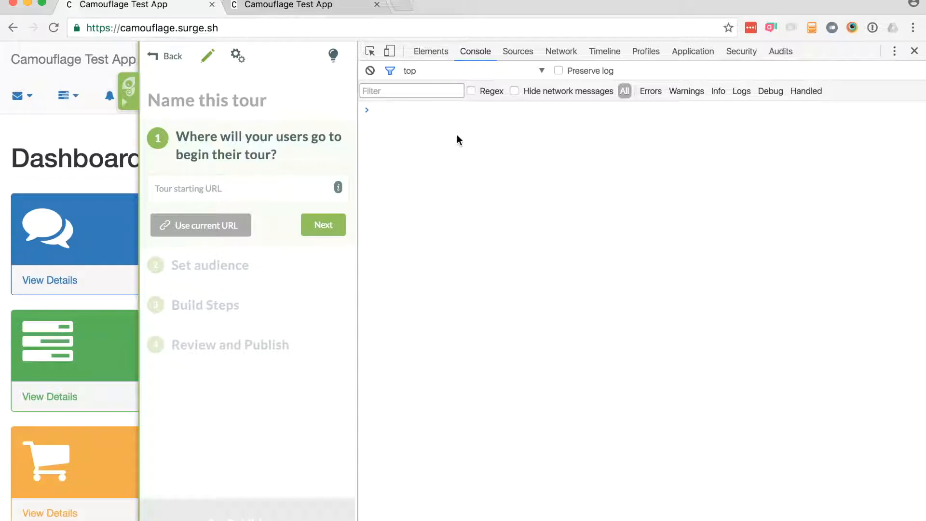